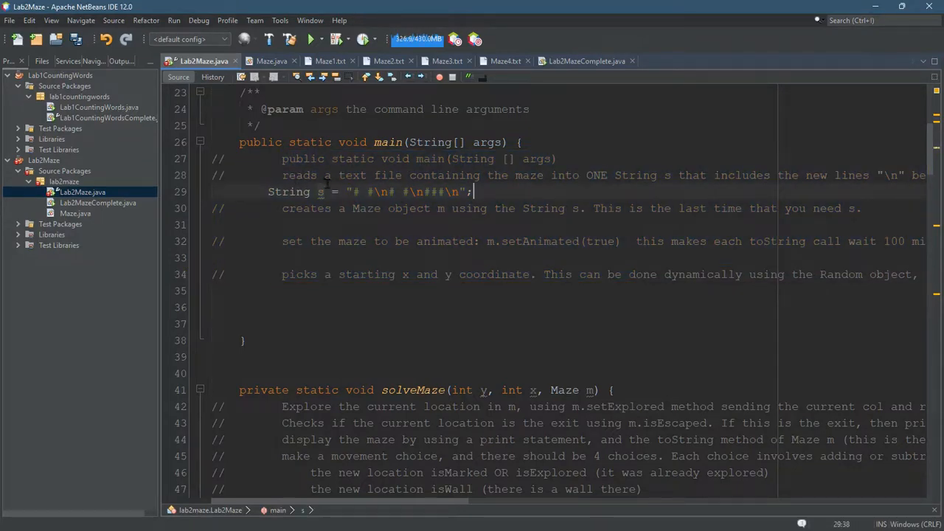
- Edit the example maze string literal, trying temporary rows '# #' and '##' then removing them
left_click_drag(282, 174, 654, 174)
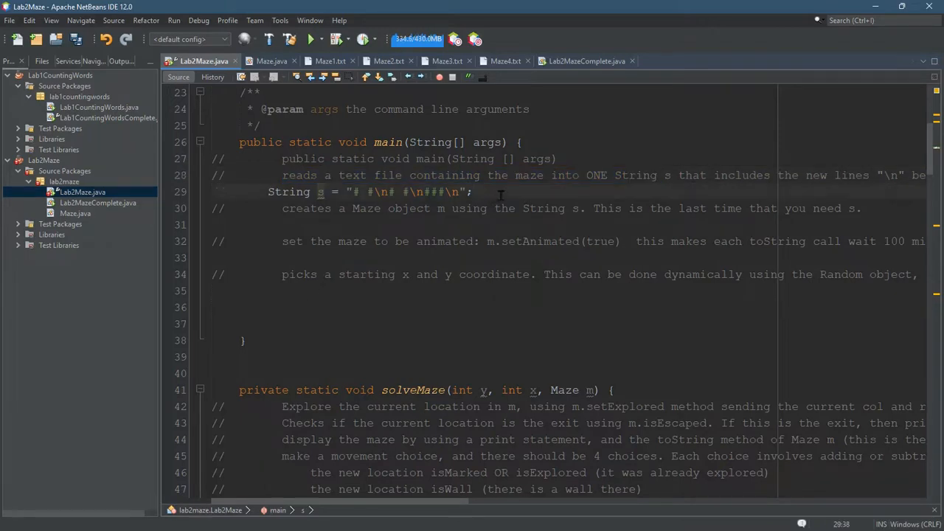
left_click_drag(354, 191, 465, 191)
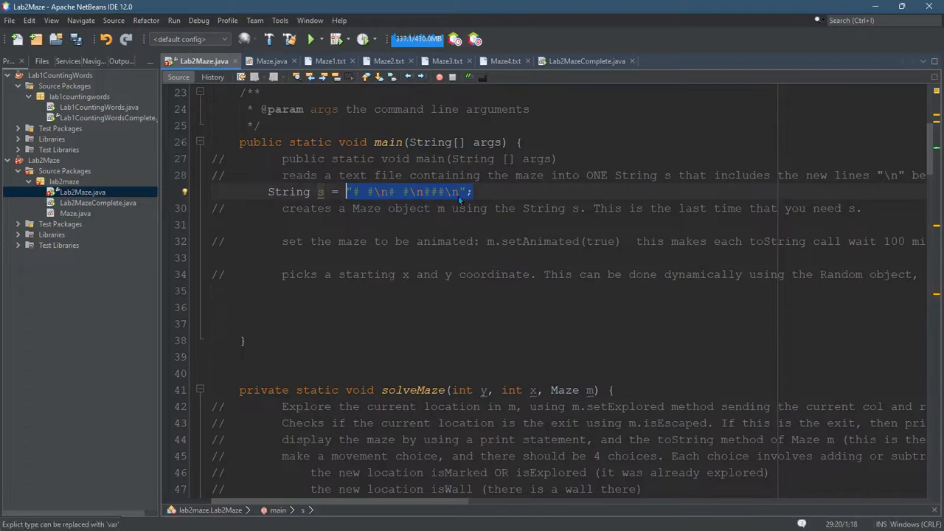
left_click(484, 192)
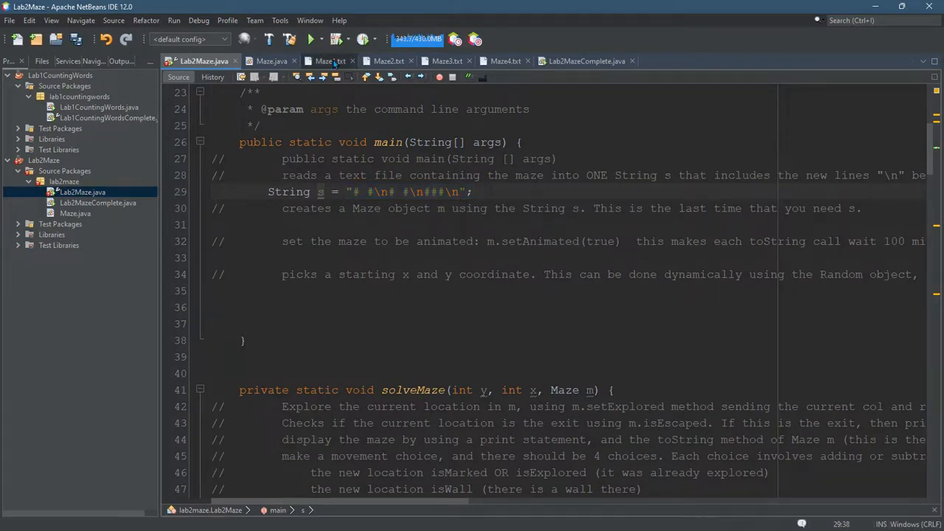
left_click(445, 61)
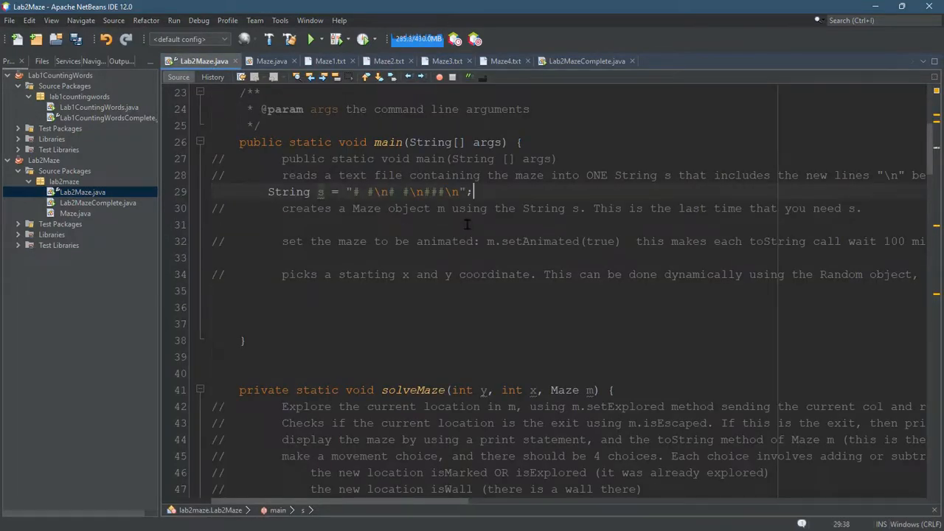
left_click_drag(361, 192, 465, 191)
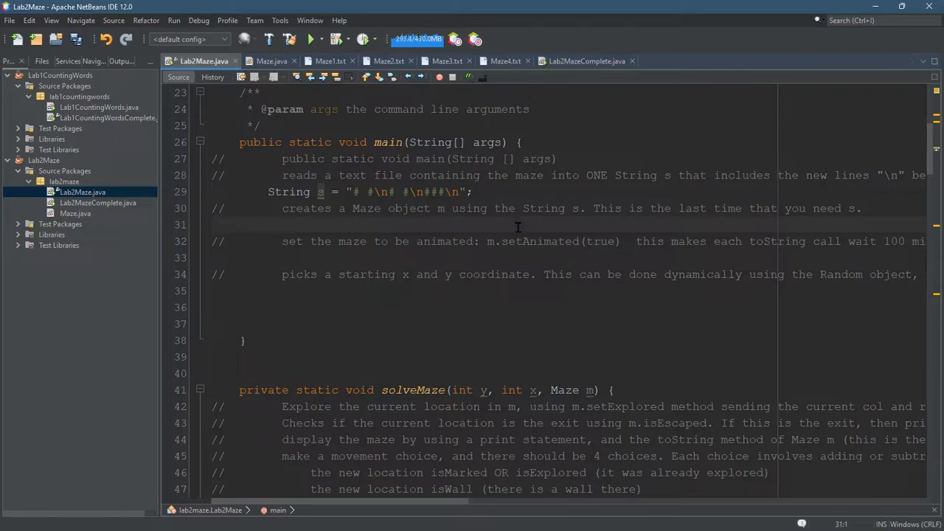
type("# #")
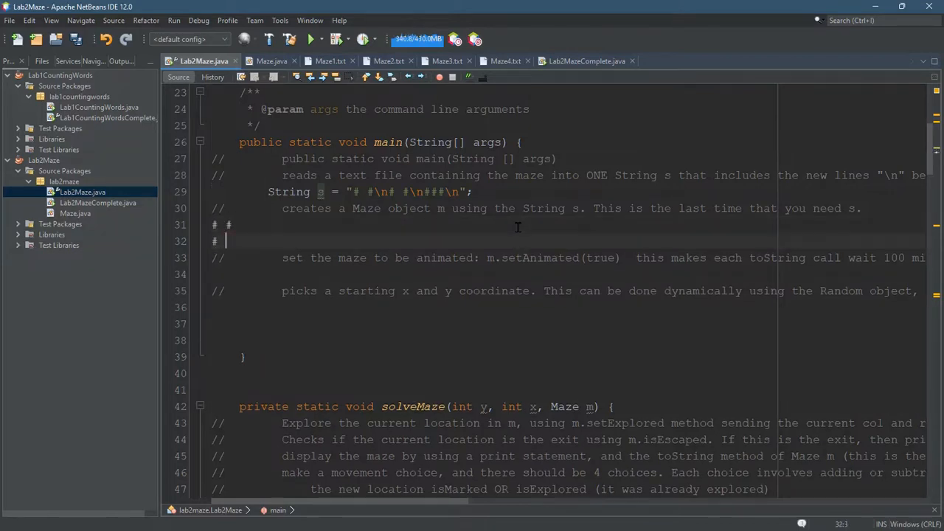
type("###")
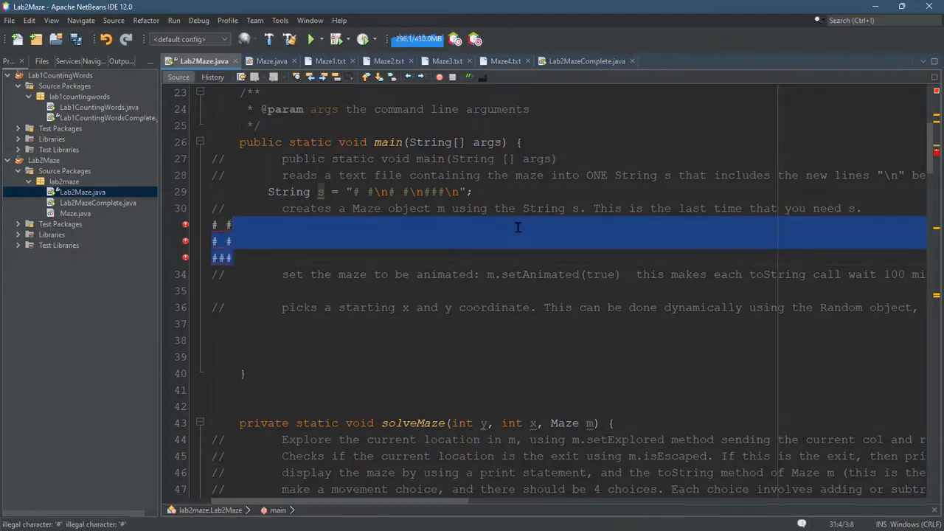
key("Delete")
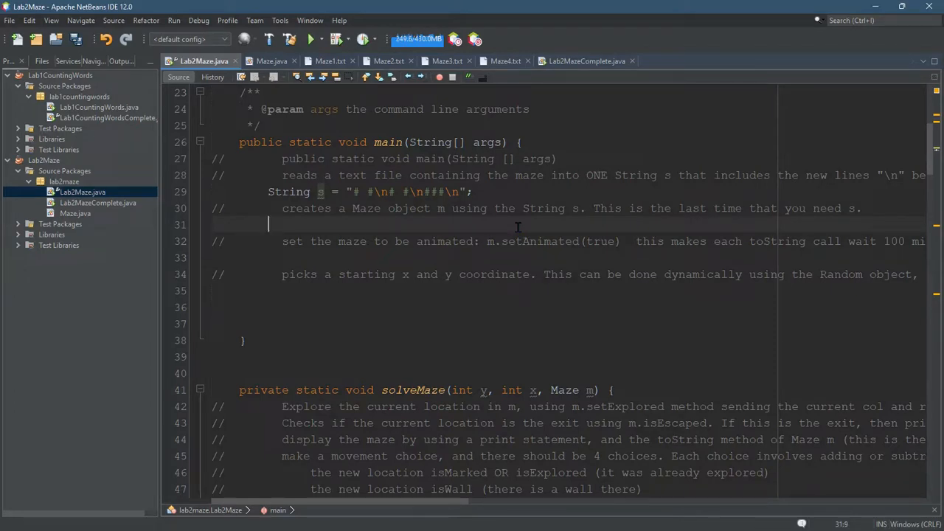
- Add the statement Maze m = new Maze(); on blank line 31 of main
left_click(271, 62)
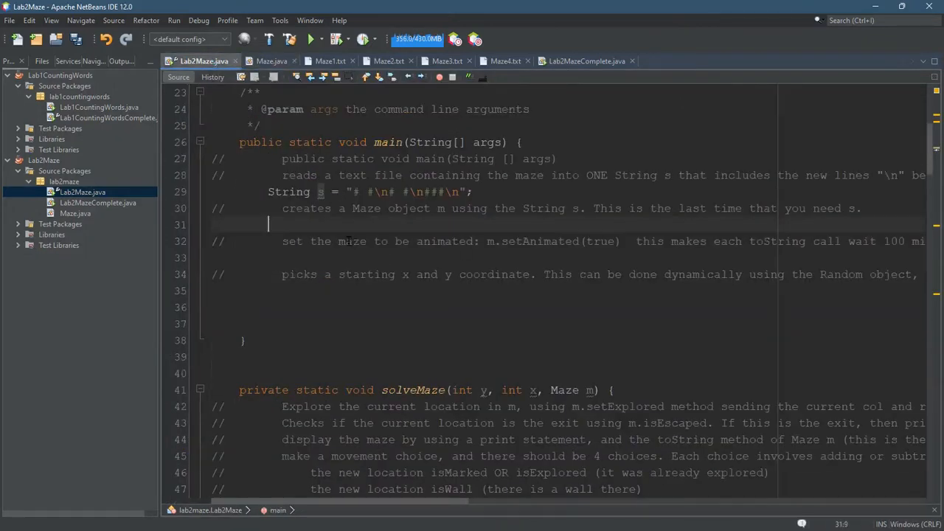
type("Maze m")
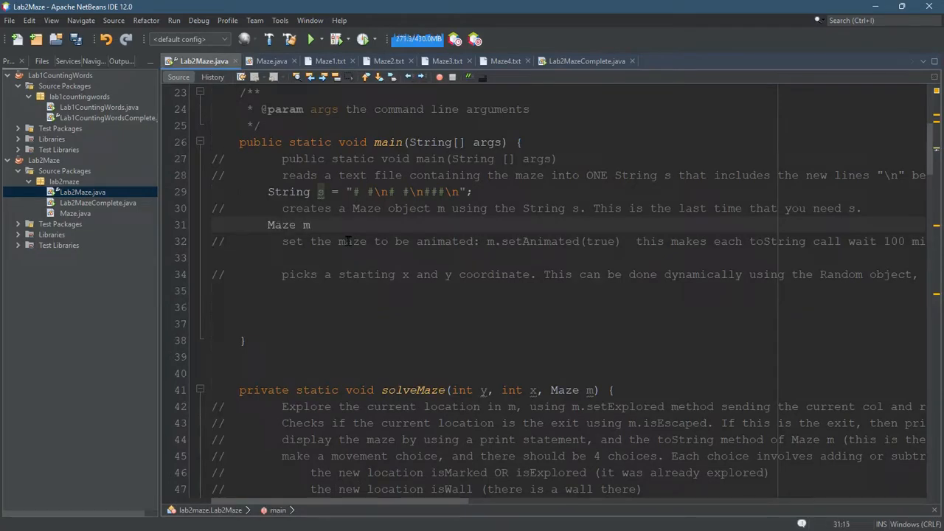
type("= new Maz")
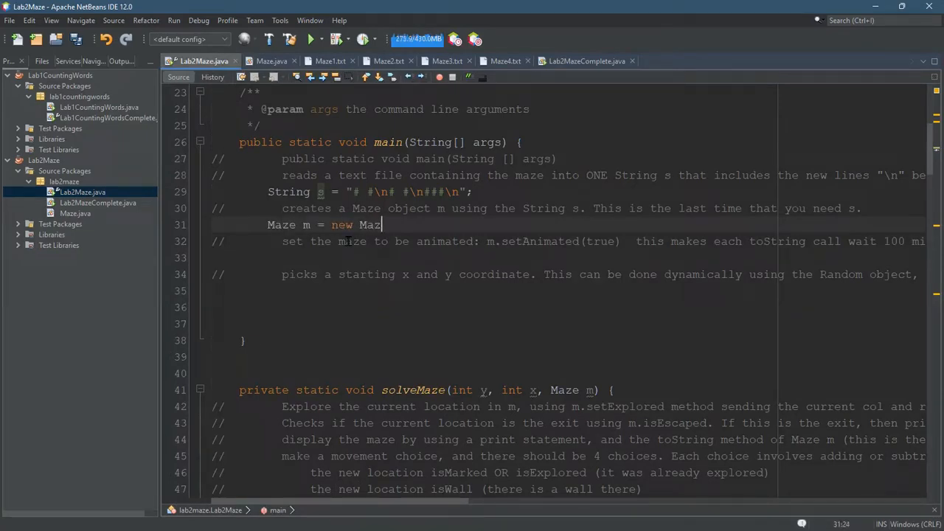
type("e()")
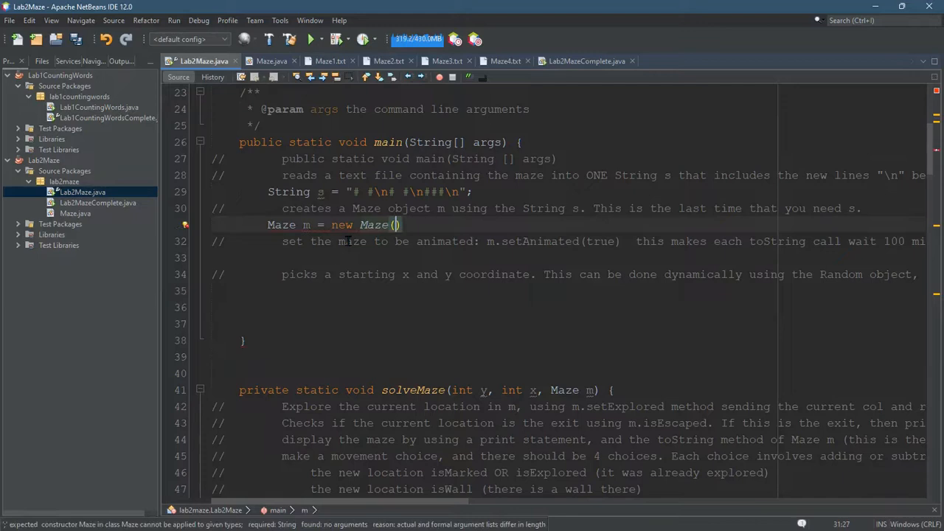
type(";")
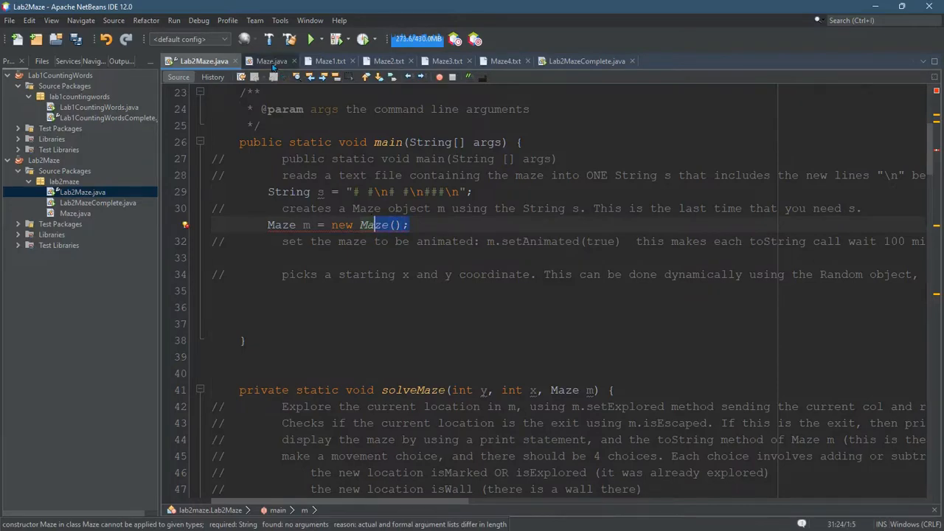
left_click(271, 60)
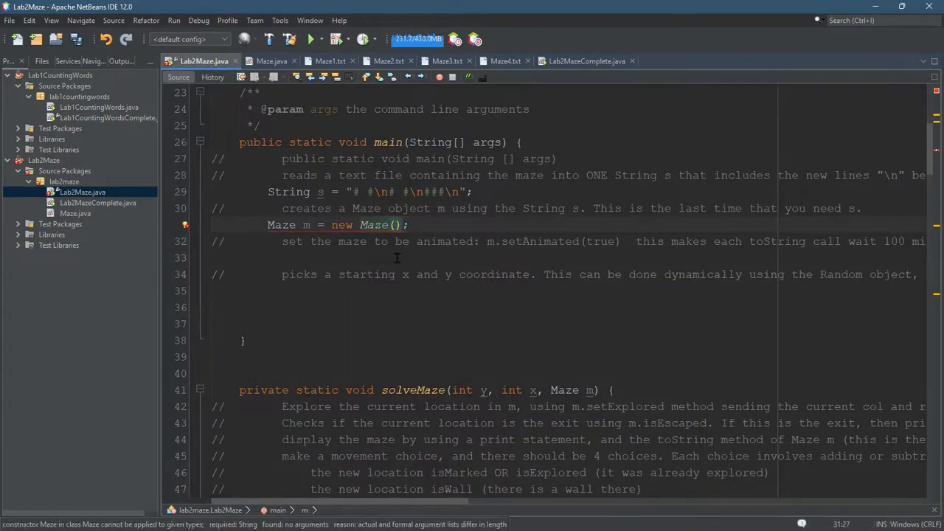
- Pass s to the Maze constructor and begin m.setAnimated(true) via code completion
type("s")
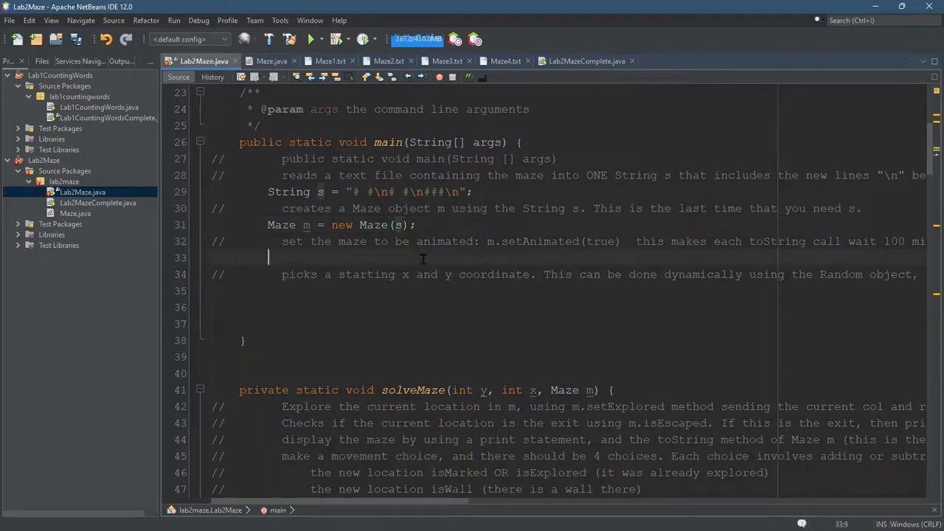
type("m.")
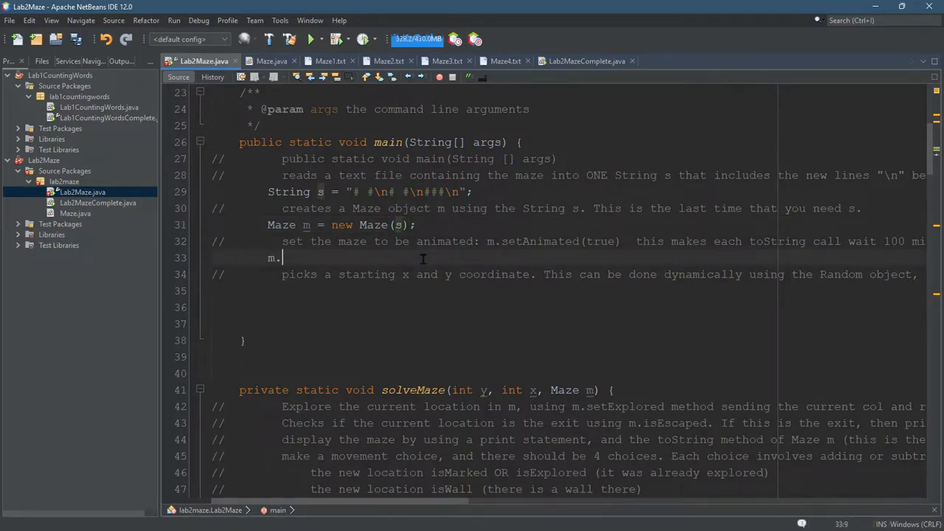
type(".")
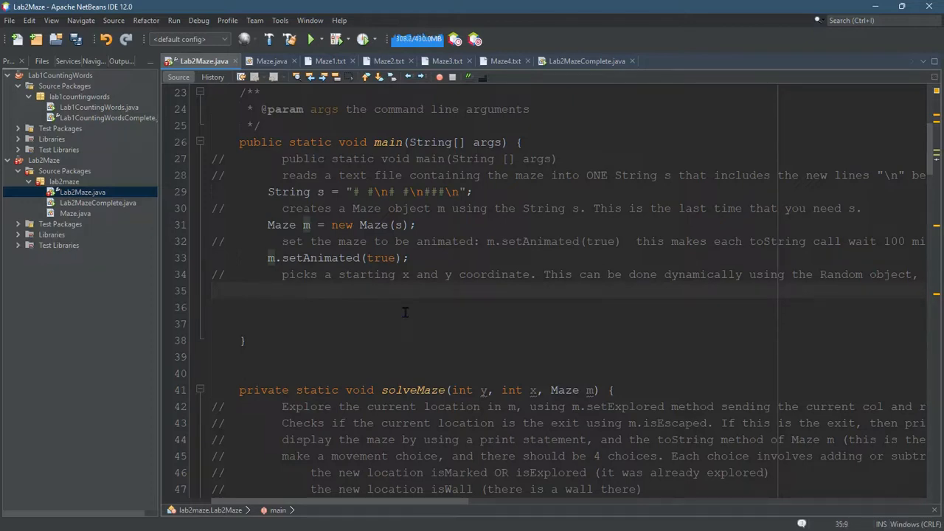
left_click(268, 289)
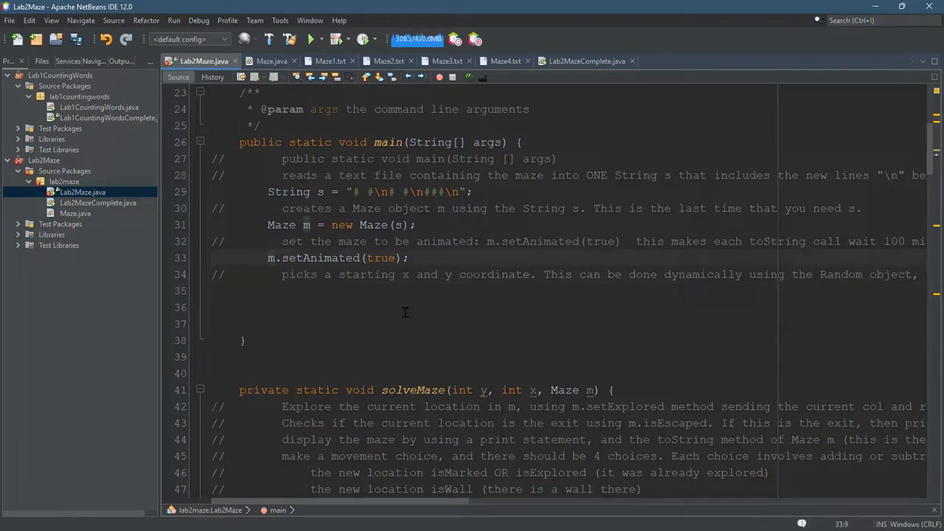
mouse_move(664, 263)
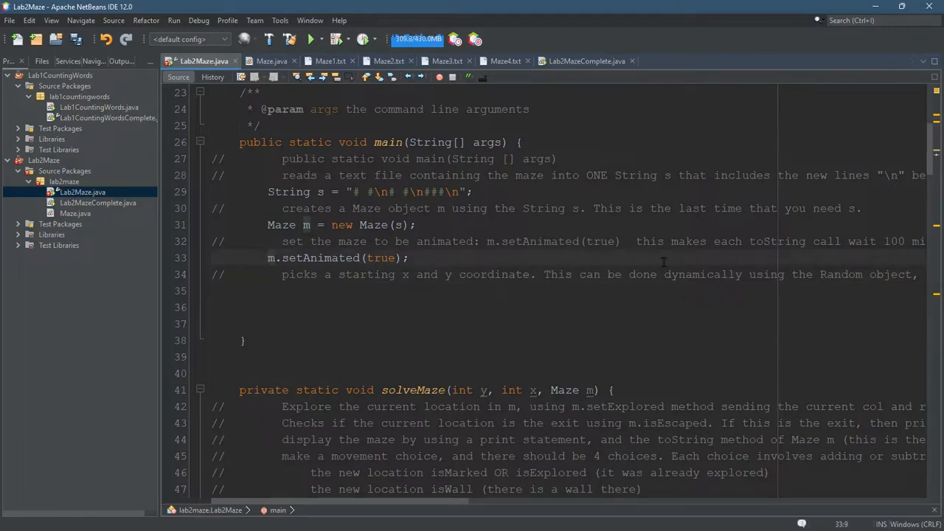
double_click(894, 242)
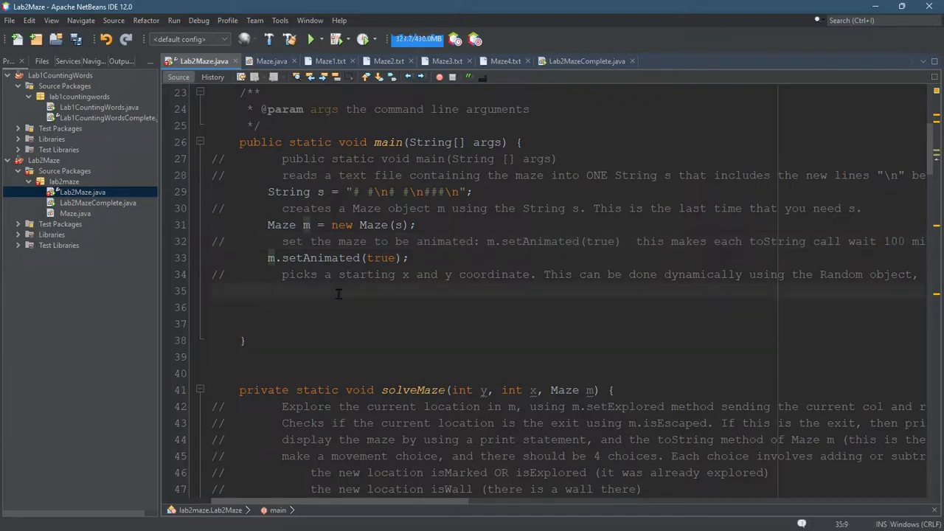
- Add System.out.println("MAZE: \n" + m); and run the project to show the maze
type("System.out.println(\"\");")
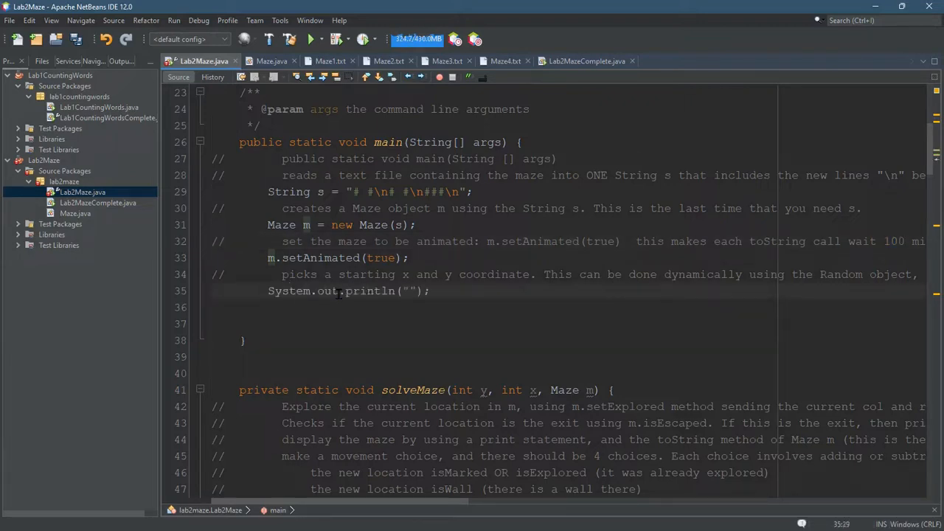
type("MAZE:")
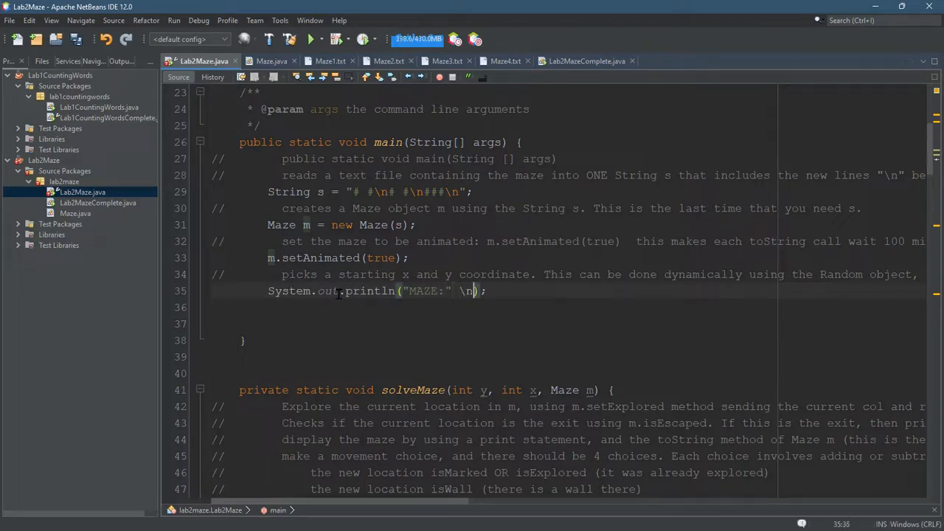
type("+ m")
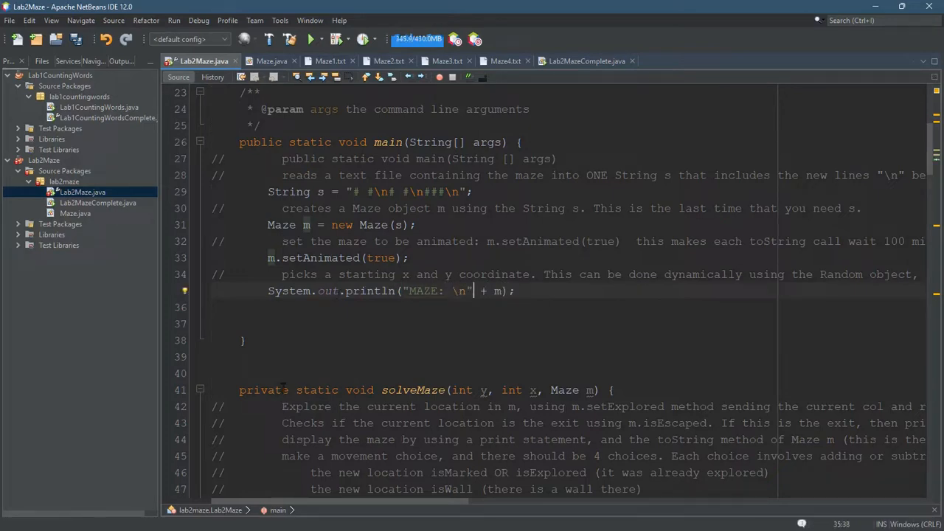
left_click(310, 38)
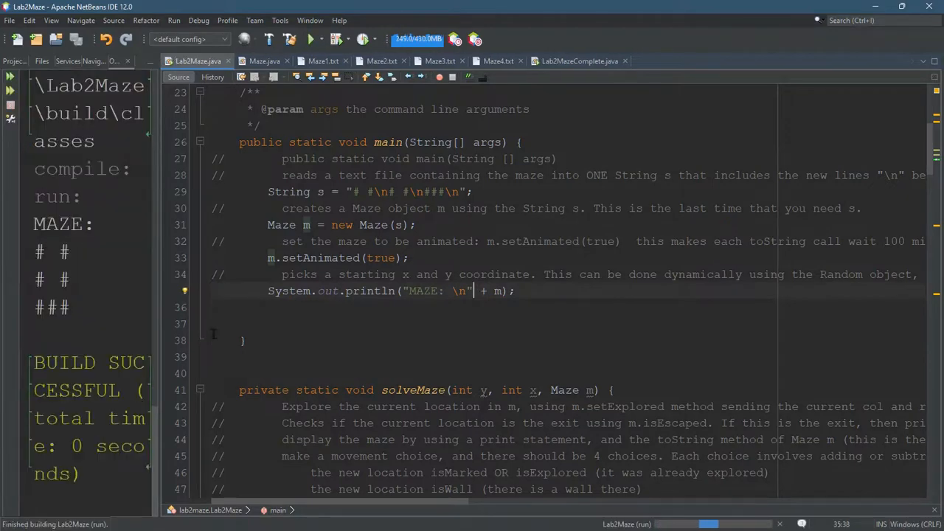